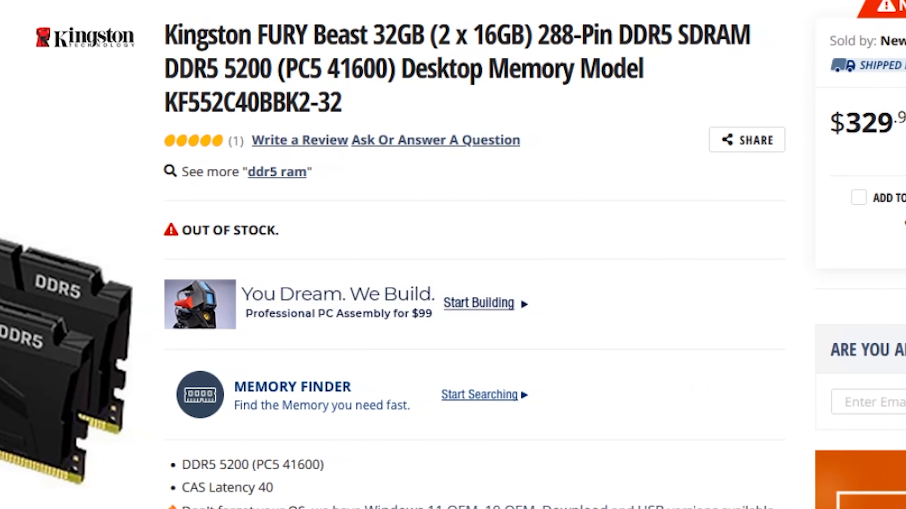
# Scroll The Register article down to the paragraphs on Alder Lake clustered cores and the cluster-aware scheduling patch
pyautogui.hscroll(3)
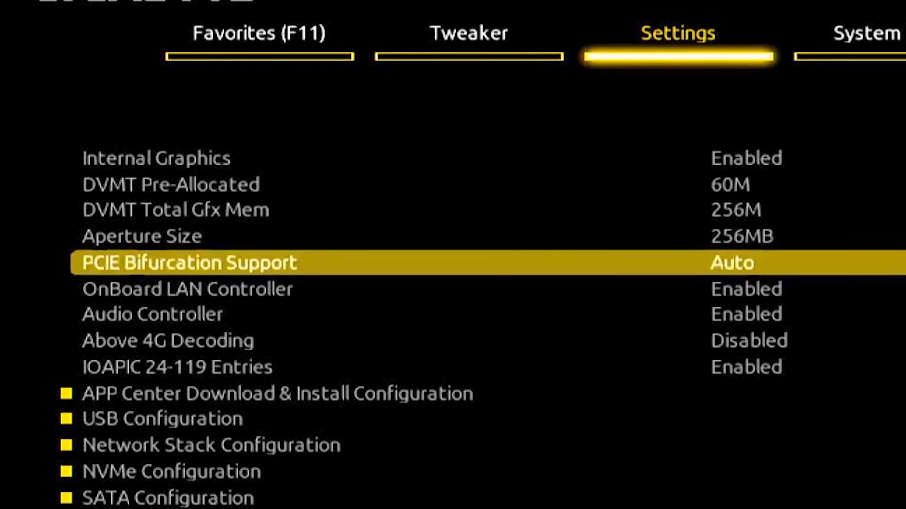
pyautogui.scroll(-3)
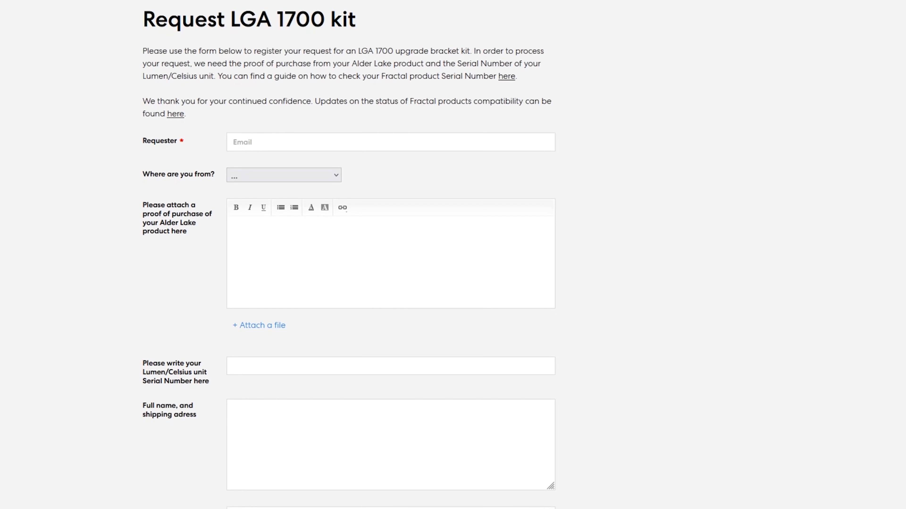
pyautogui.scroll(-3)
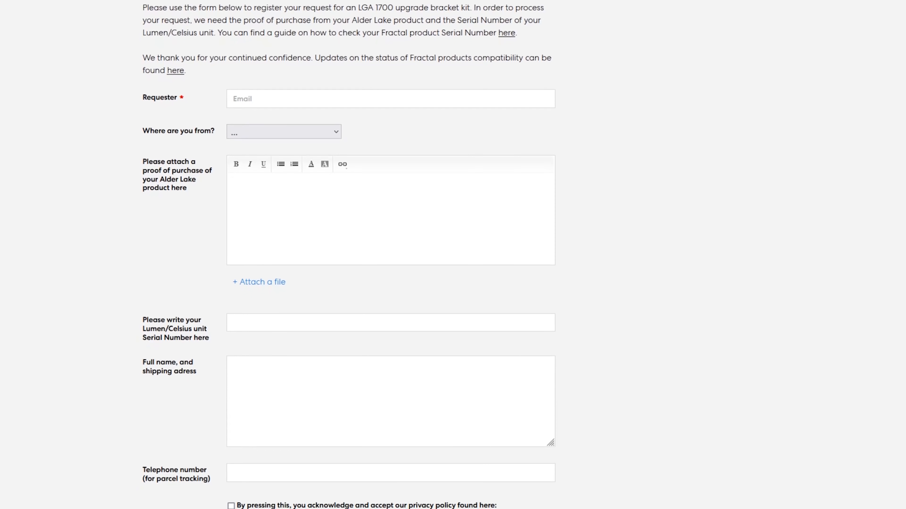
pyautogui.scroll(-3)
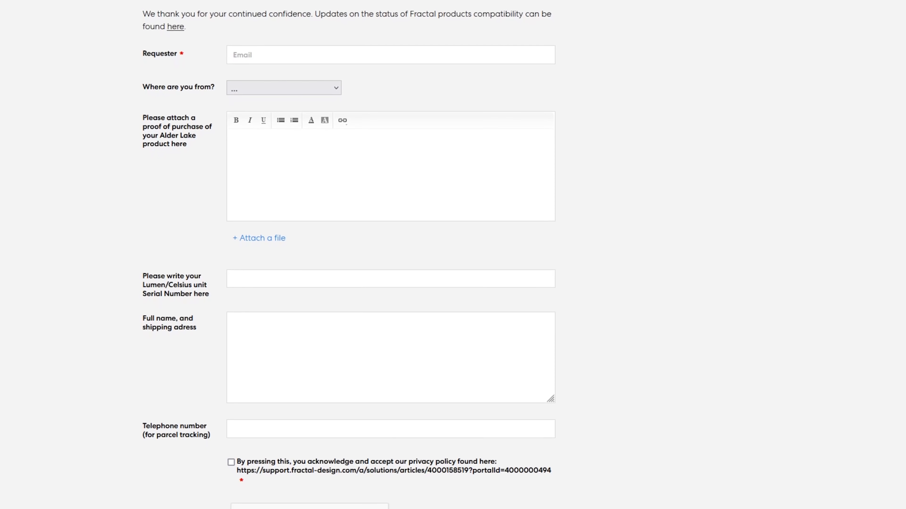
pyautogui.scroll(-3)
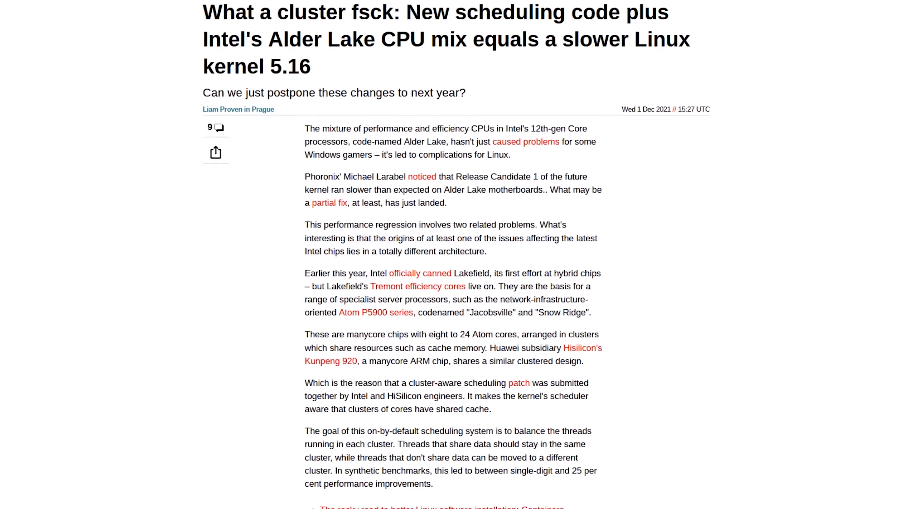
pyautogui.scroll(-3)
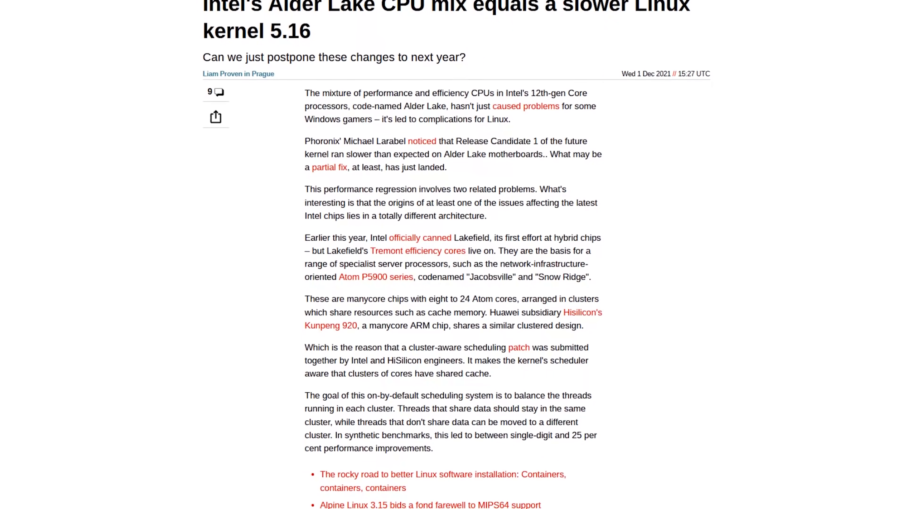
pyautogui.scroll(-3)
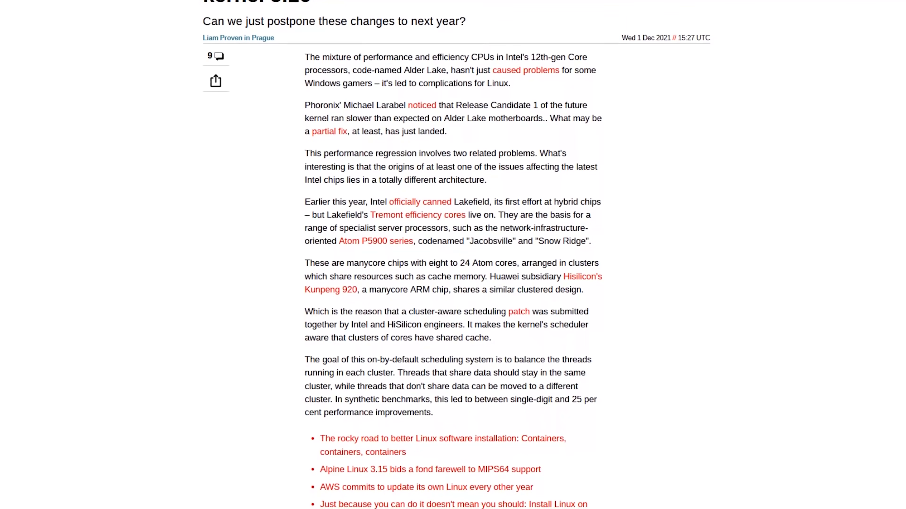
pyautogui.scroll(-3)
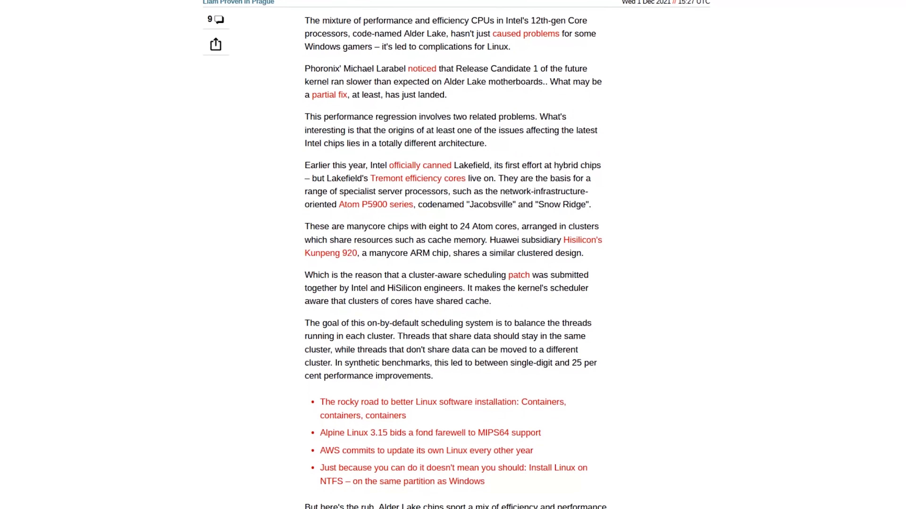
pyautogui.scroll(-3)
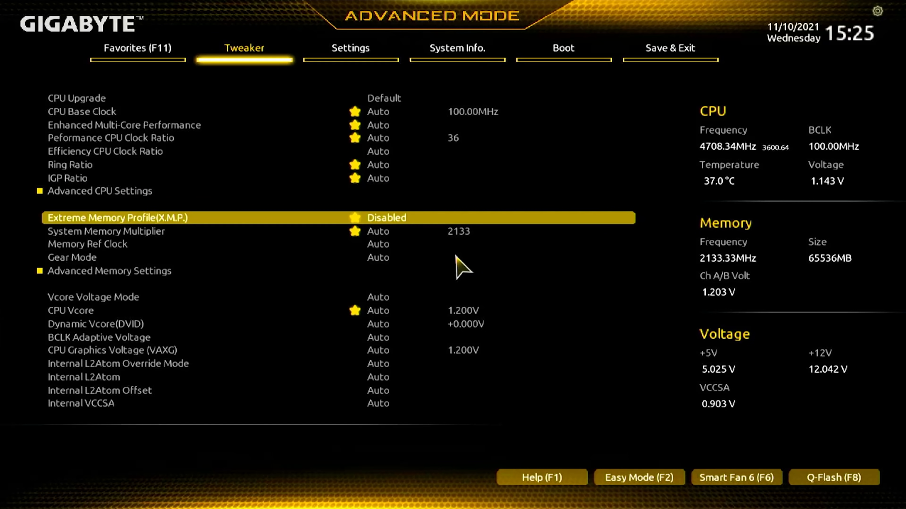
# Select System Memory Multiplier on the Tweaker tab and enter the Advanced Memory Settings submenu
pyautogui.click(386, 218)
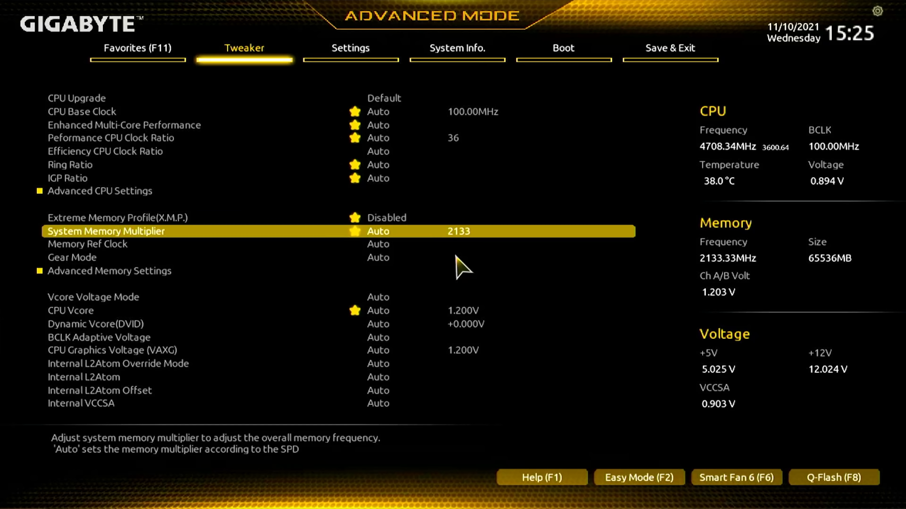
pyautogui.press('down')
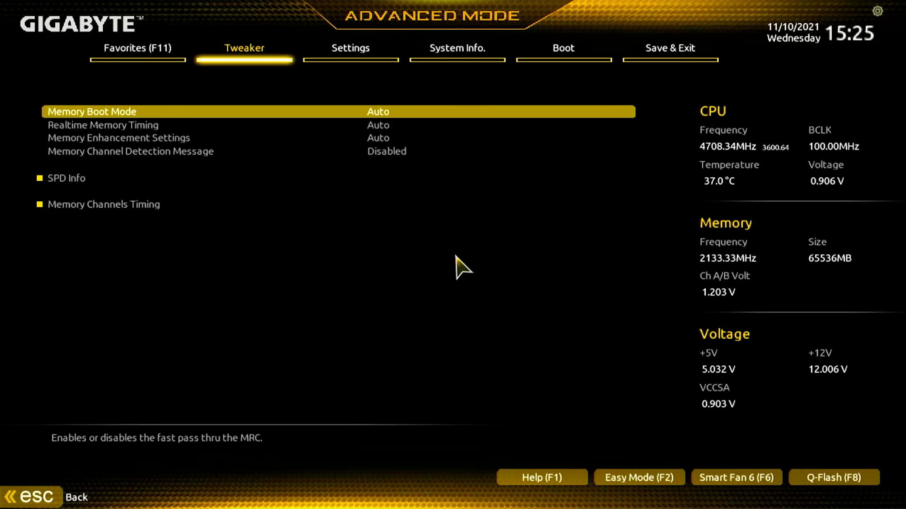
# Select Realtime Memory Timing to read its help text, then move on to Igor's Lab Alder Lake power article
pyautogui.click(378, 111)
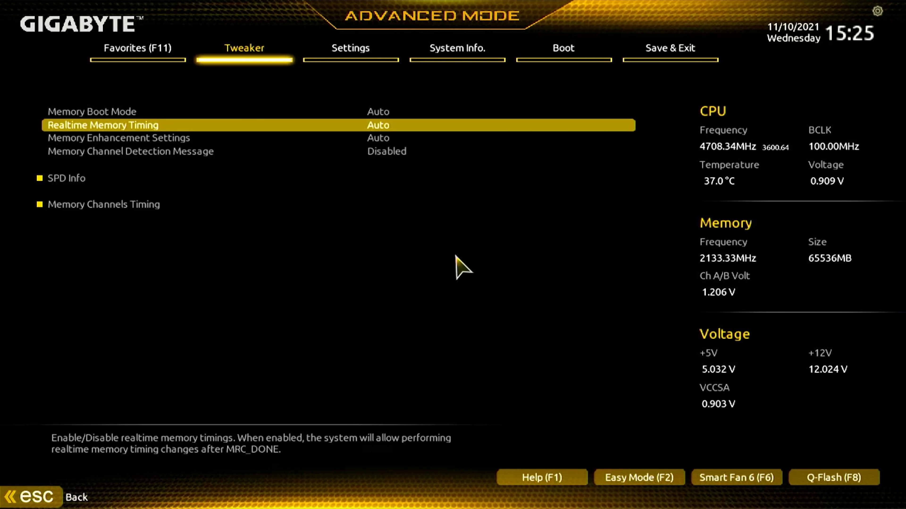
pyautogui.click(66, 178)
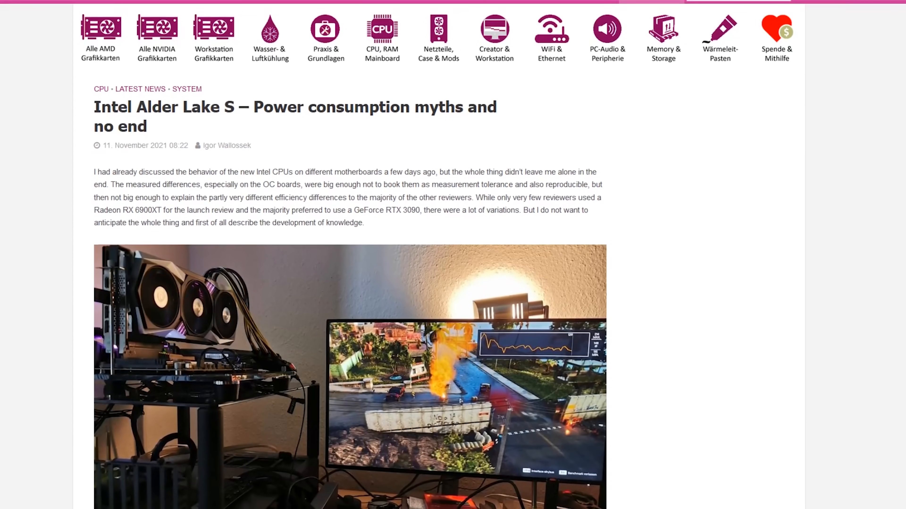
pyautogui.scroll(-3)
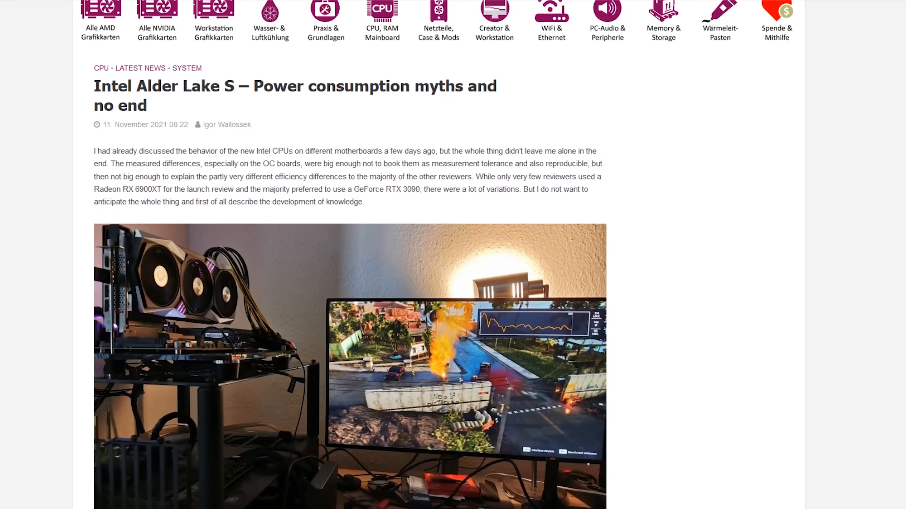